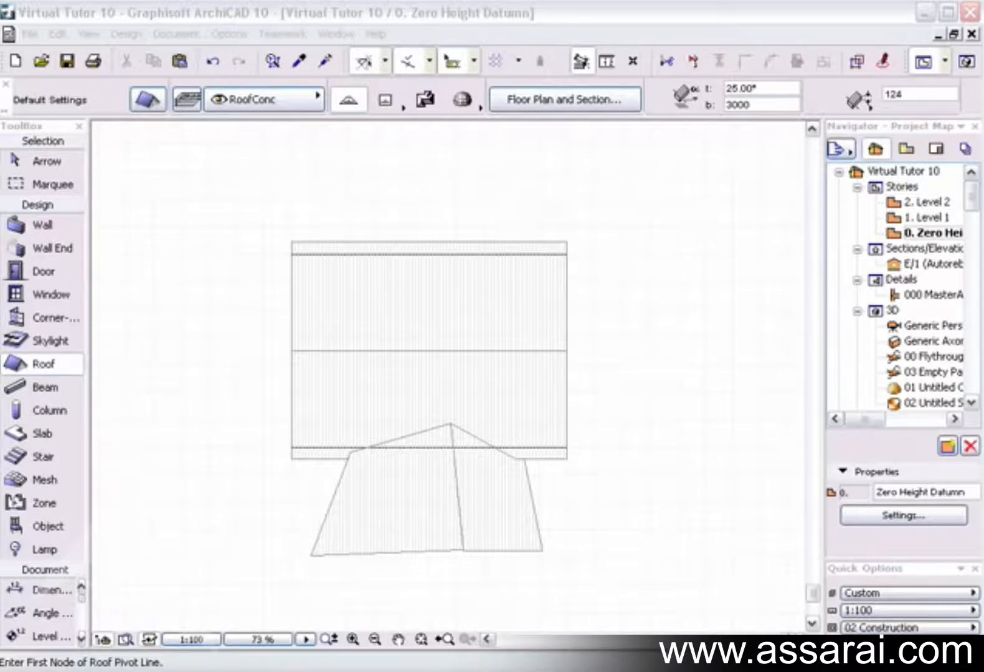
{"action": "mouse_move", "coordinate": [423, 452]}
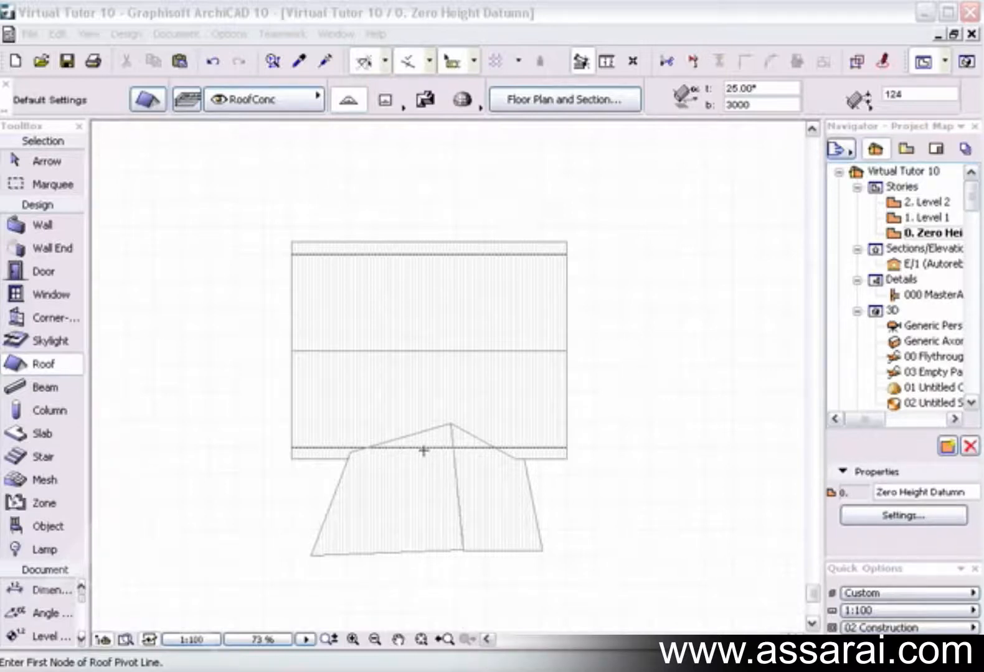
{"action": "mouse_move", "coordinate": [43, 620]}
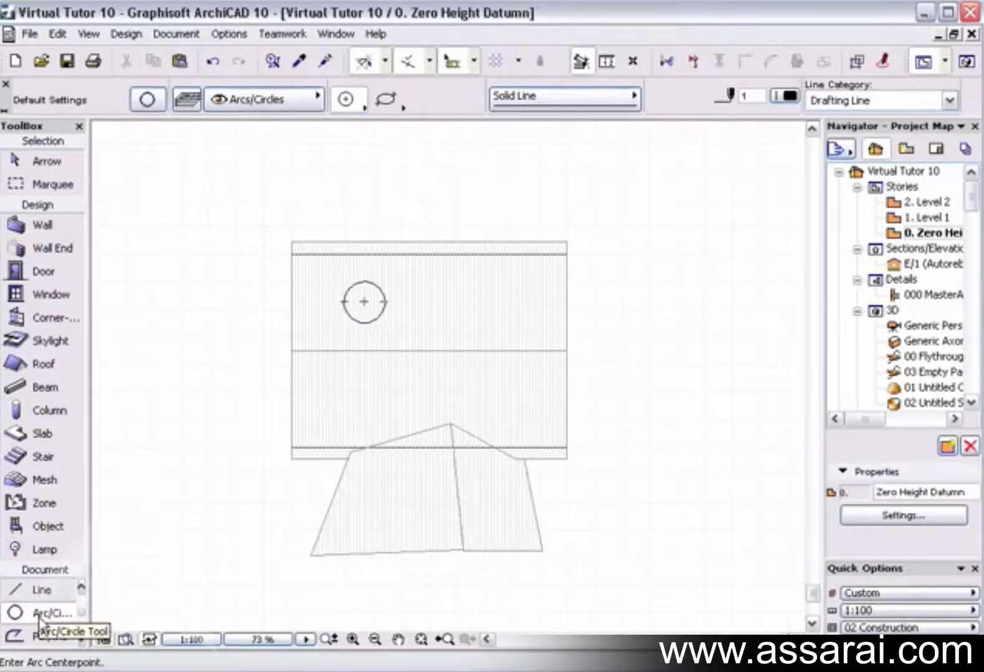
Start a closed freeform spline on the roof below the circle using the Spline tool.
{"action": "left_click", "coordinate": [41, 590]}
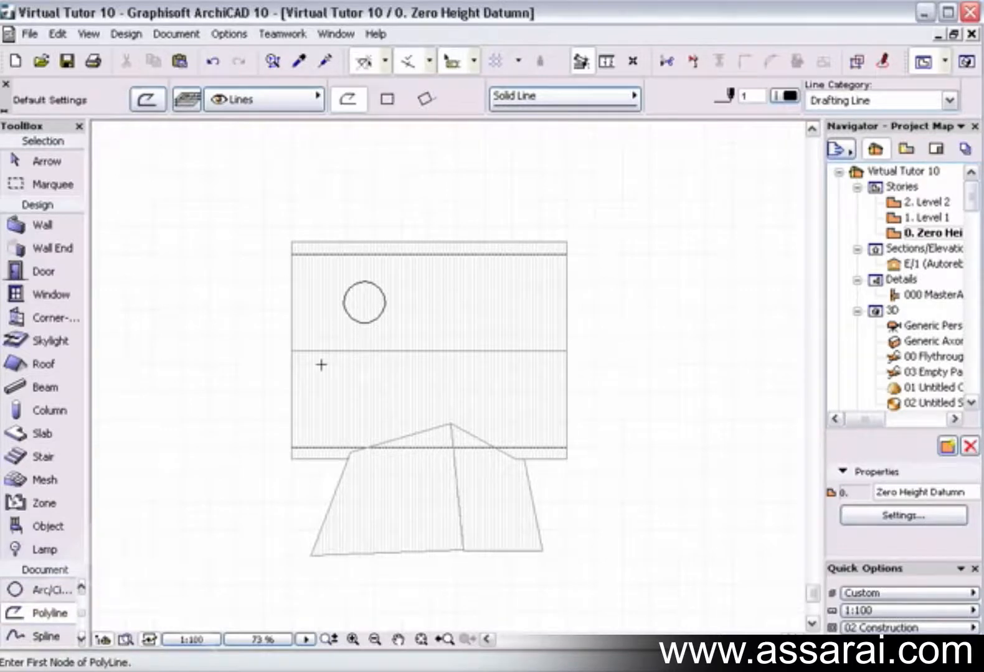
{"action": "left_click", "coordinate": [49, 612]}
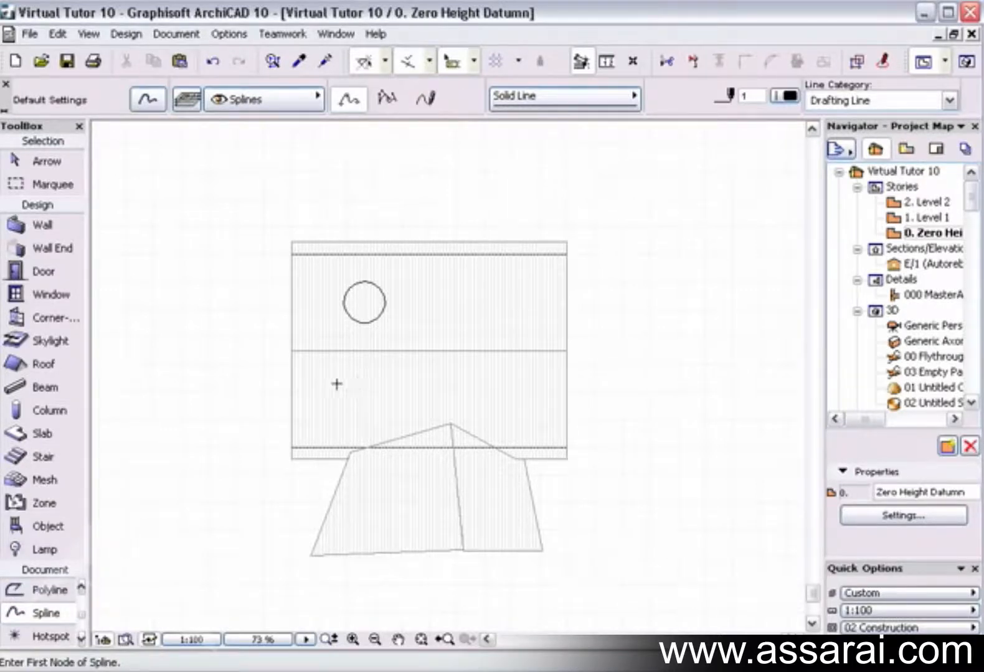
{"action": "left_click", "coordinate": [336, 385]}
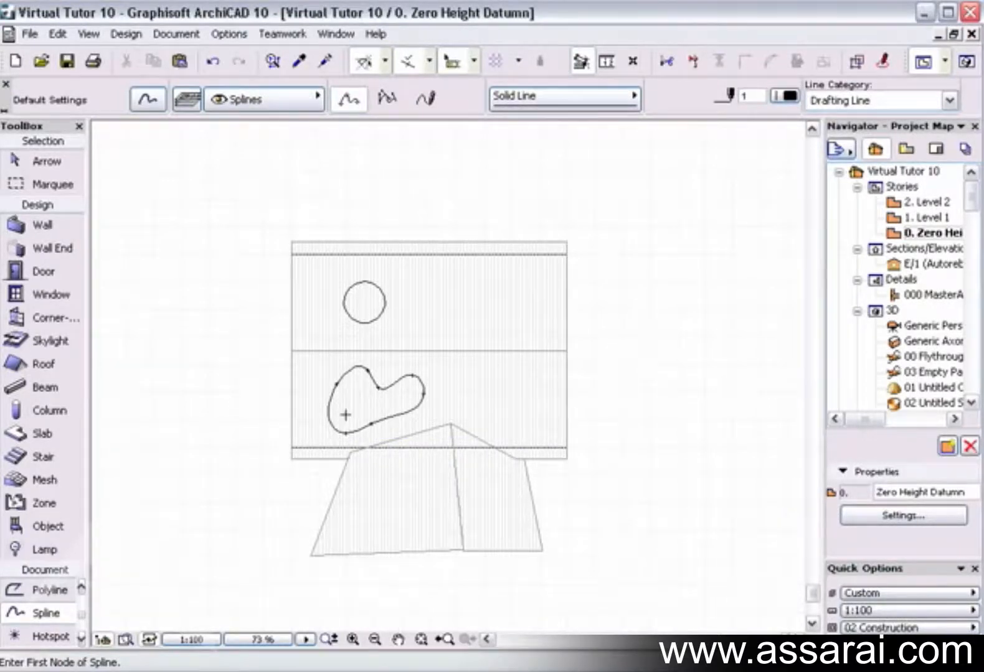
Return to the Roof tool to cut the circle and spline out as holes.
{"action": "left_click", "coordinate": [44, 365]}
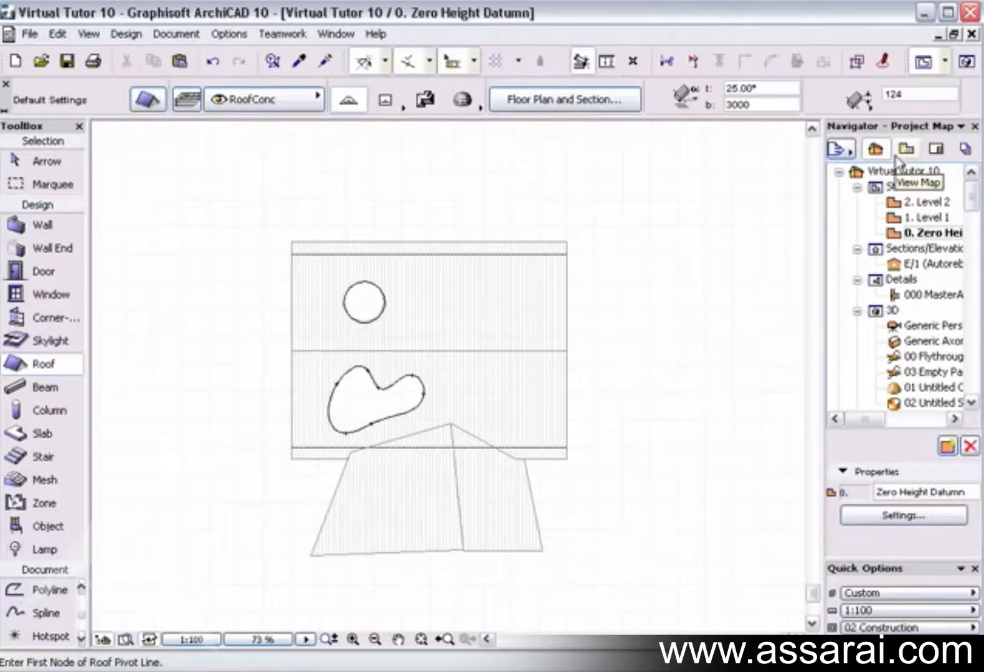
{"action": "mouse_move", "coordinate": [635, 395]}
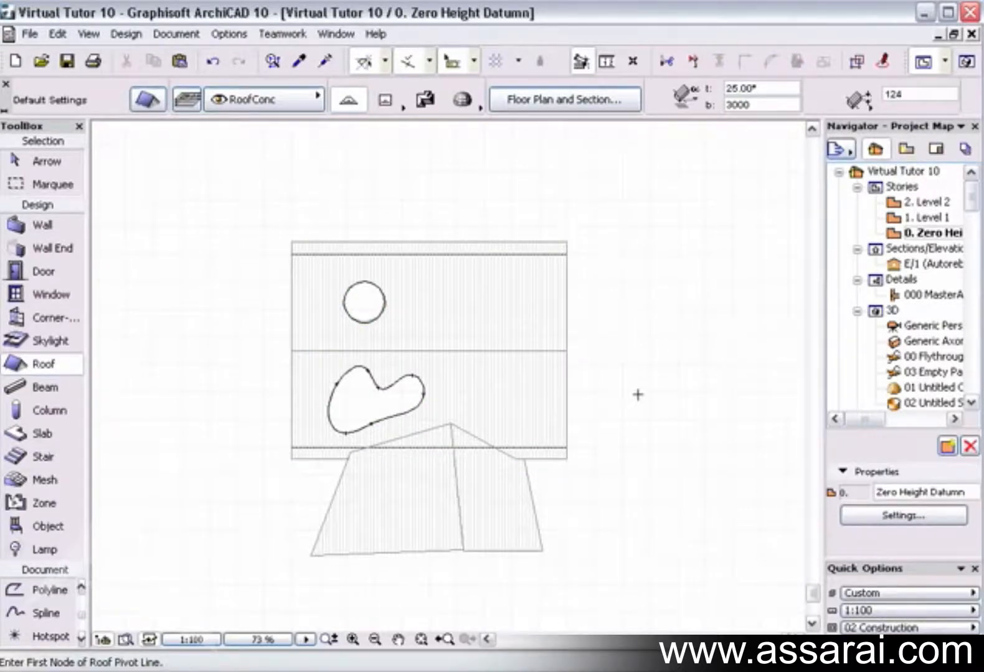
{"action": "mouse_move", "coordinate": [230, 154]}
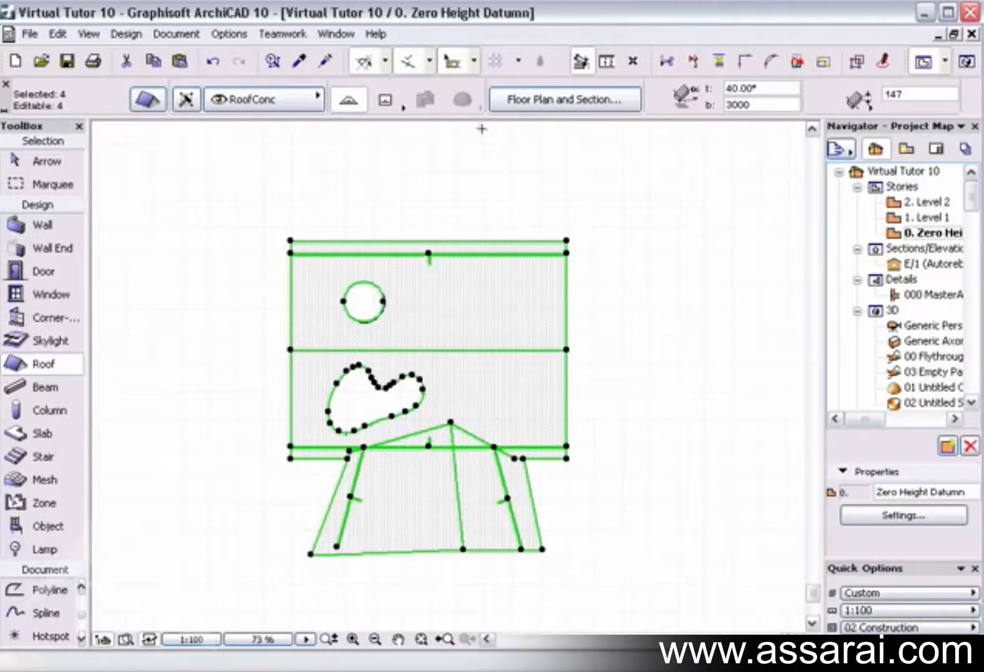
{"action": "mouse_move", "coordinate": [694, 59]}
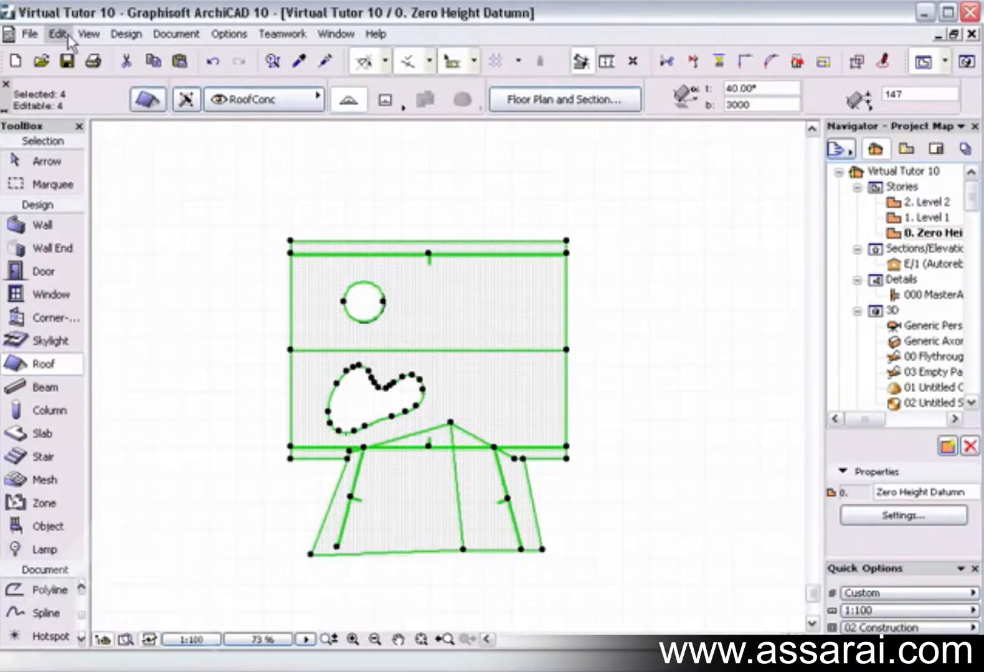
Split the selected roofs along a diagonal line via Edit > Reshape > Split.
{"action": "left_click", "coordinate": [58, 33]}
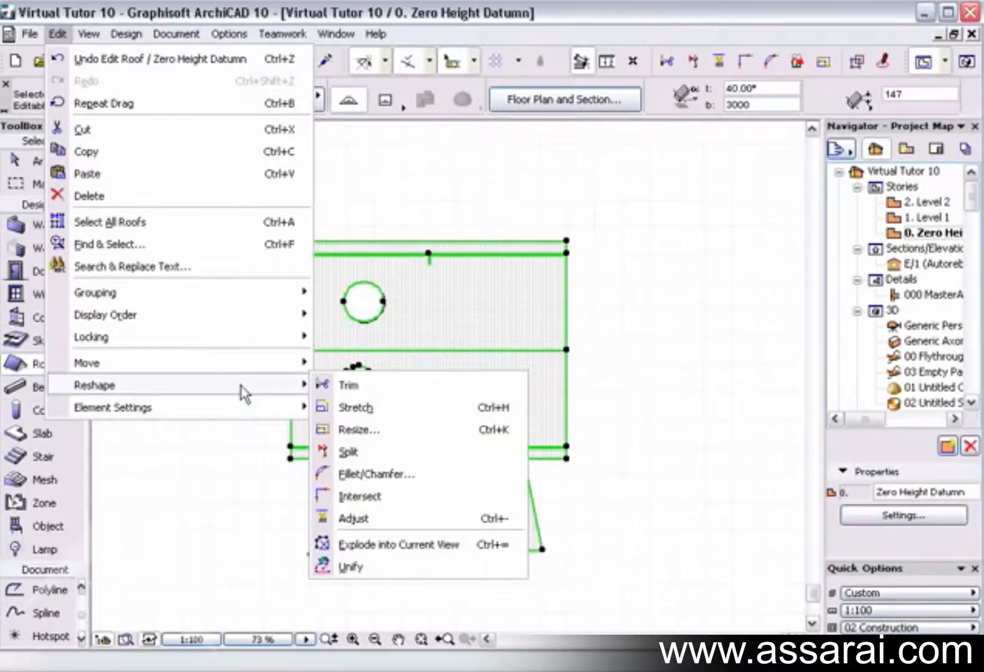
{"action": "mouse_move", "coordinate": [349, 452]}
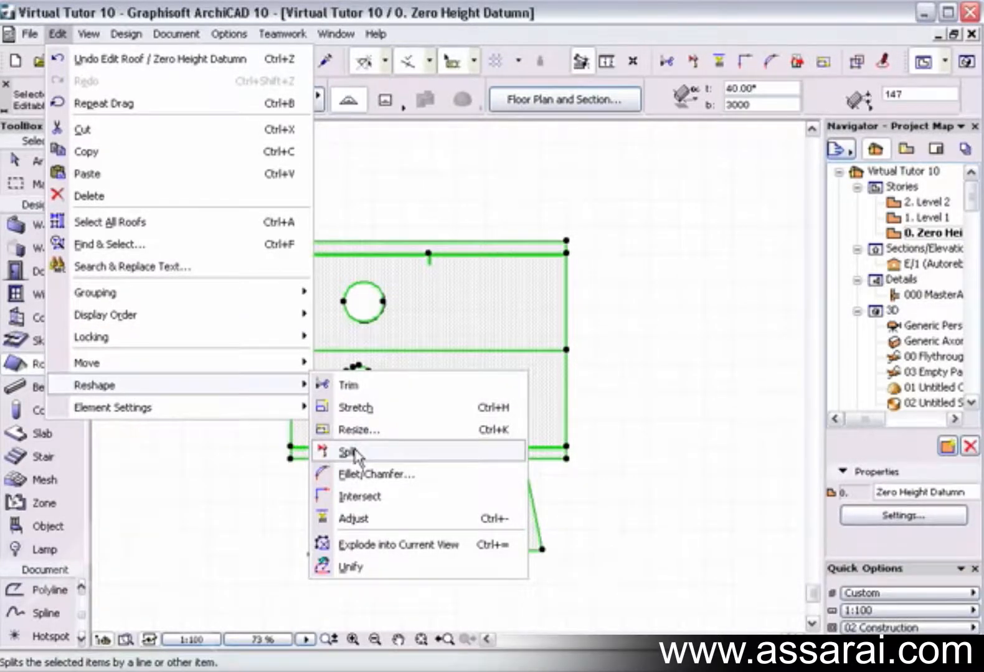
{"action": "left_click", "coordinate": [350, 452]}
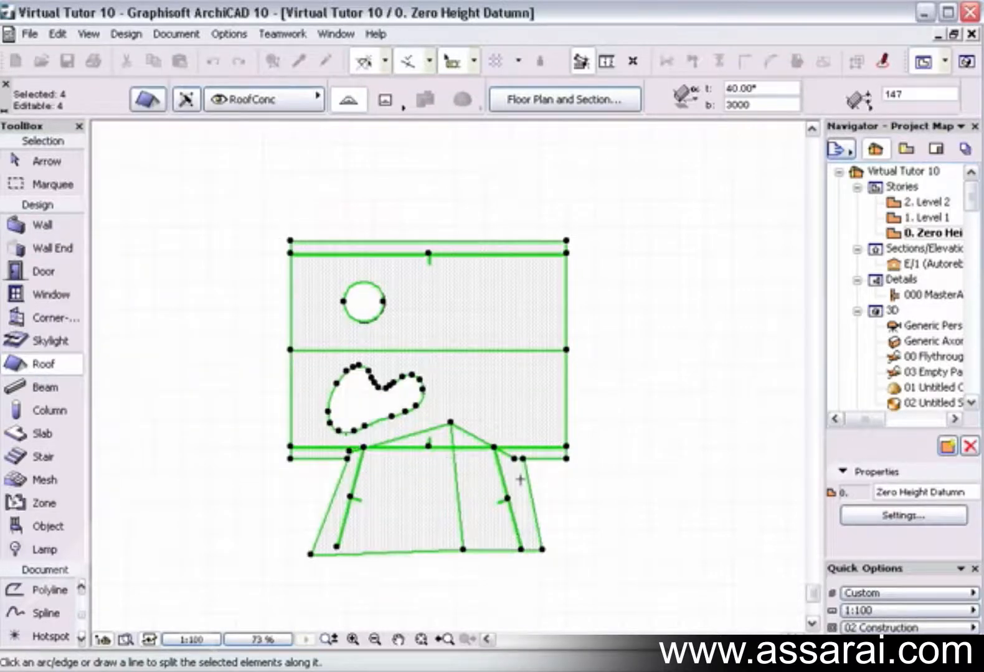
{"action": "left_click_drag", "start_coordinate": [429, 261], "coordinate": [549, 603]}
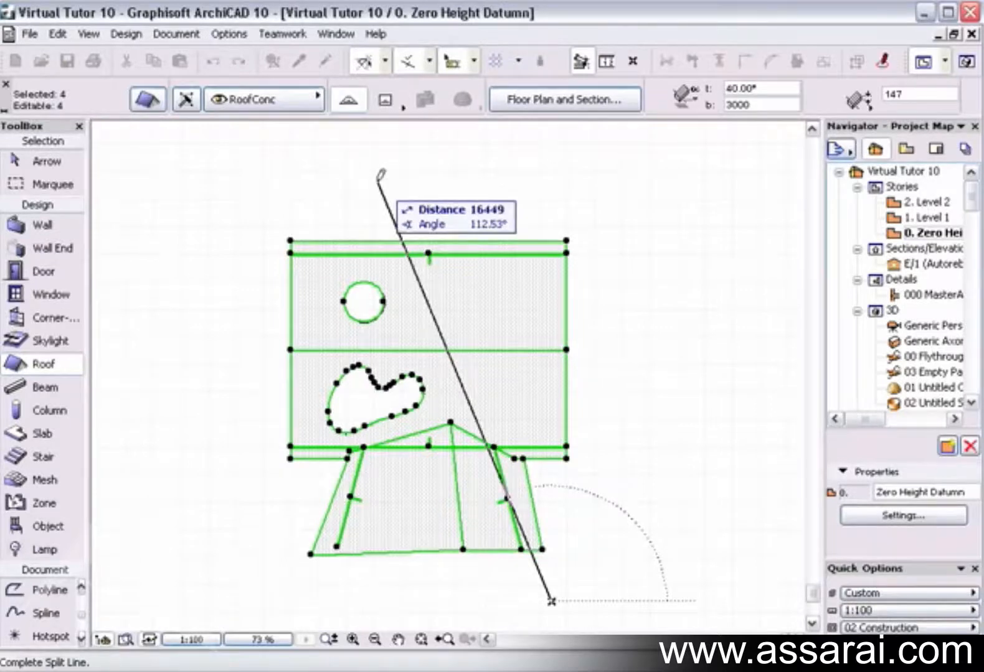
{"action": "left_click", "coordinate": [548, 600]}
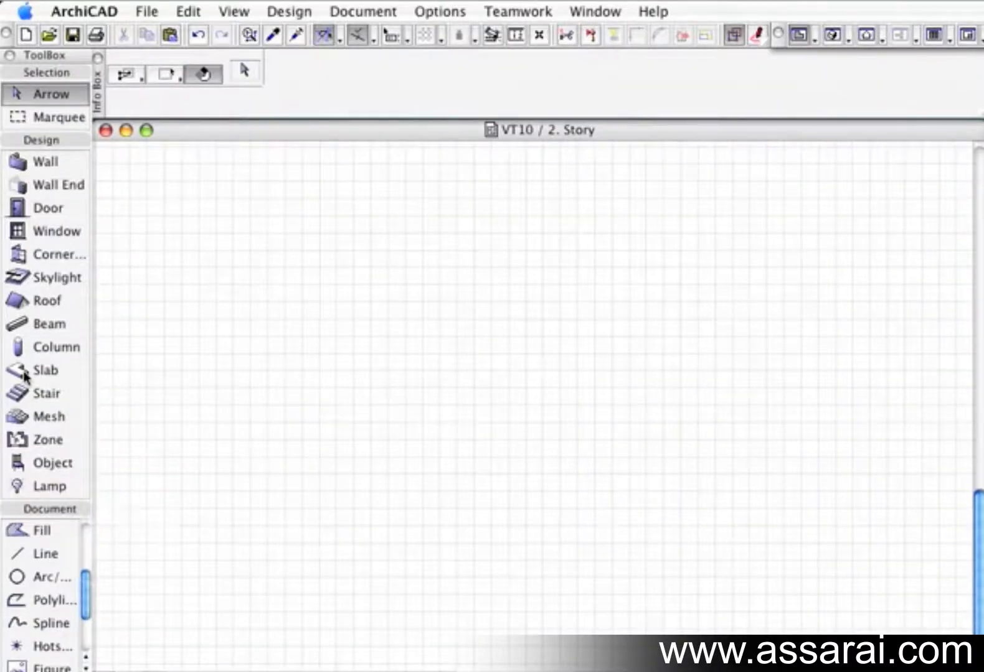
Draw a rectangular slab across the empty second-story plan.
{"action": "left_click", "coordinate": [45, 369]}
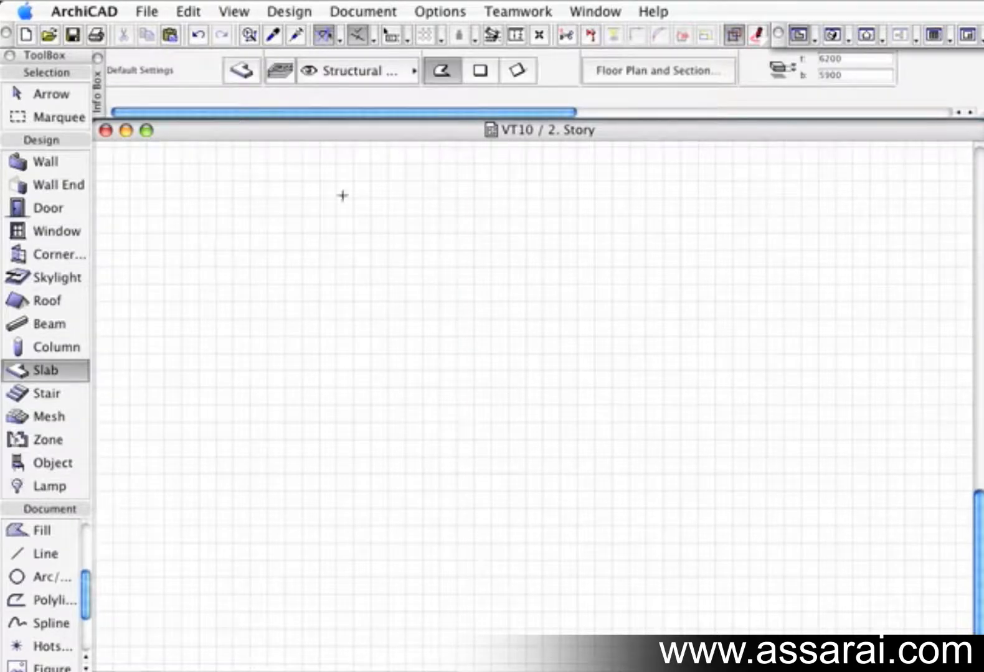
{"action": "left_click_drag", "start_coordinate": [202, 260], "coordinate": [798, 524]}
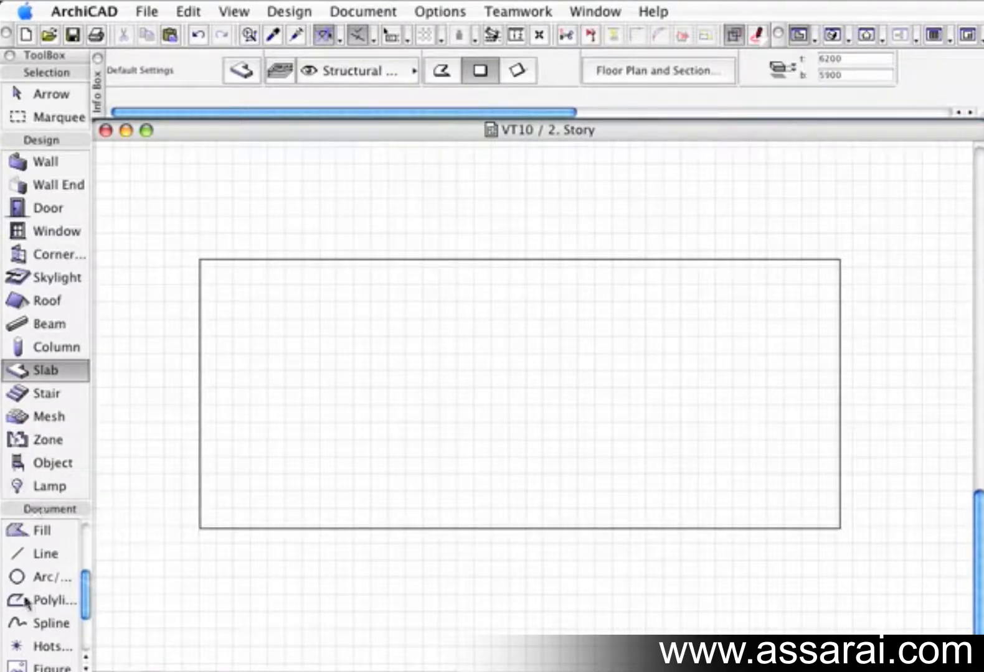
Draw a diagonal guide line meeting the slab's right edge.
{"action": "left_click", "coordinate": [45, 554]}
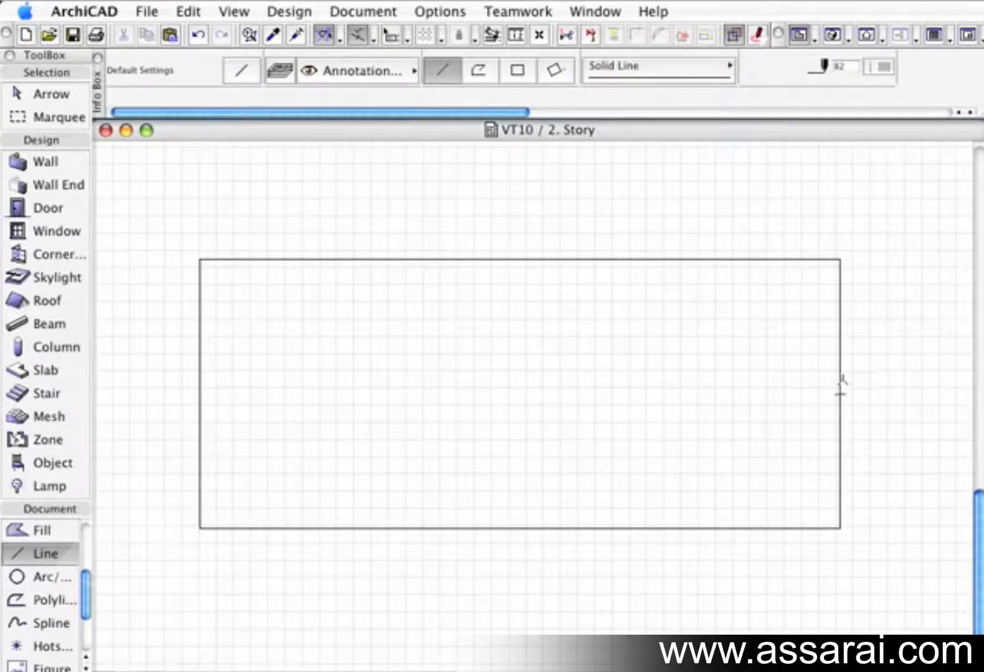
{"action": "left_click_drag", "start_coordinate": [616, 187], "coordinate": [840, 396]}
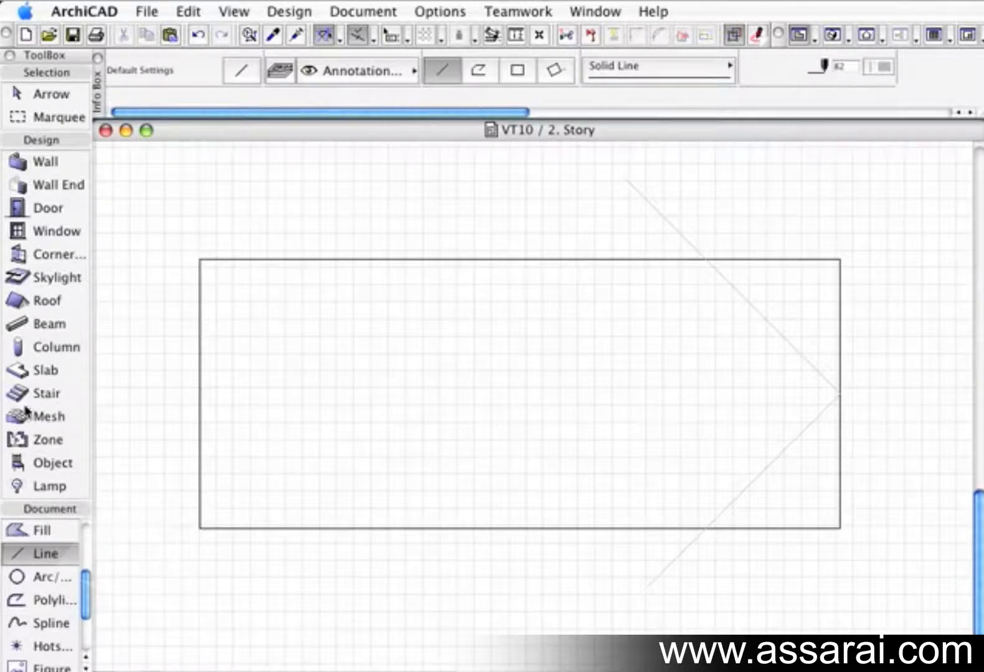
{"action": "mouse_move", "coordinate": [44, 356]}
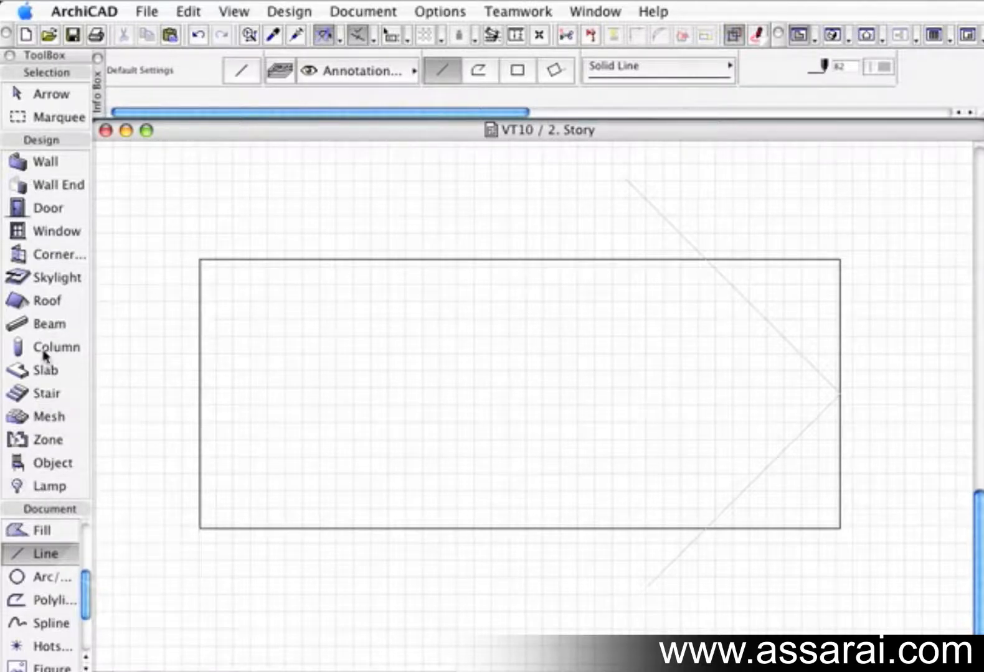
Create a vaulted roof over the rectangle and confirm the Vaulted Roof Settings.
{"action": "left_click", "coordinate": [46, 300]}
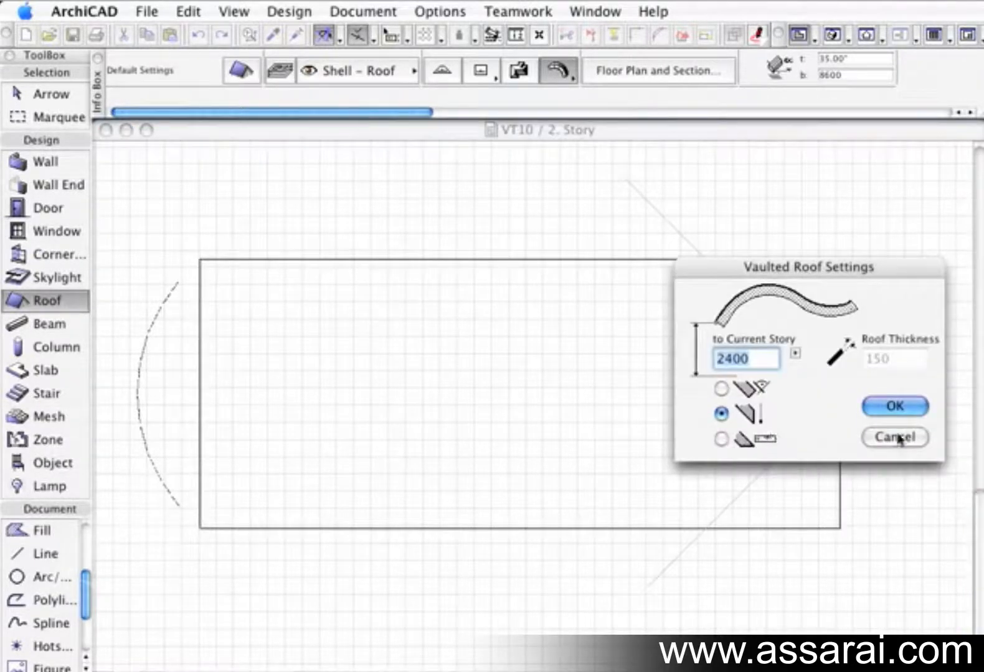
{"action": "left_click", "coordinate": [893, 406]}
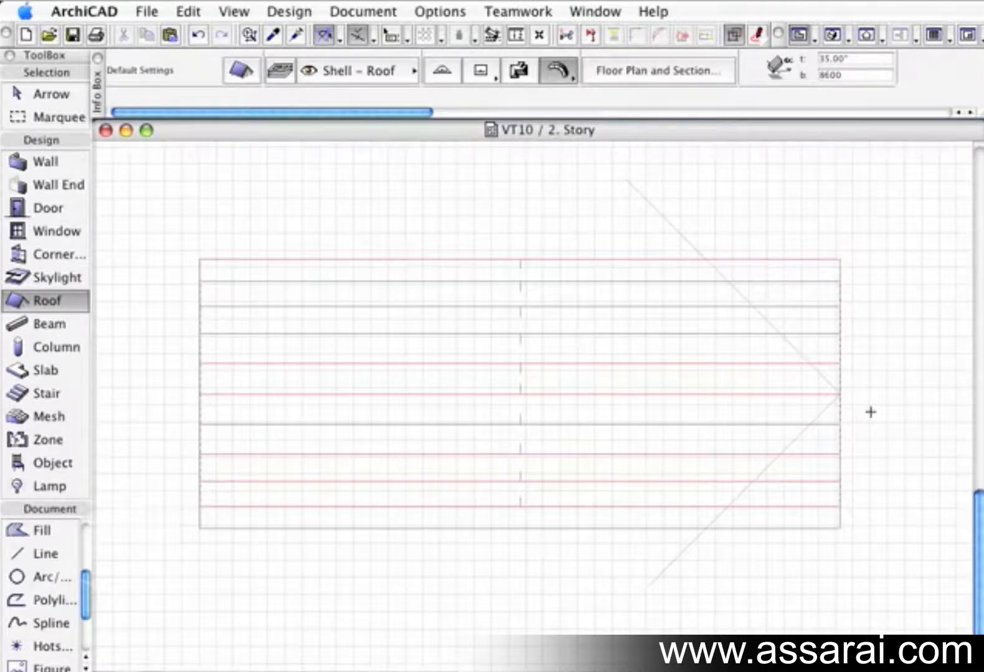
{"action": "mouse_move", "coordinate": [257, 235]}
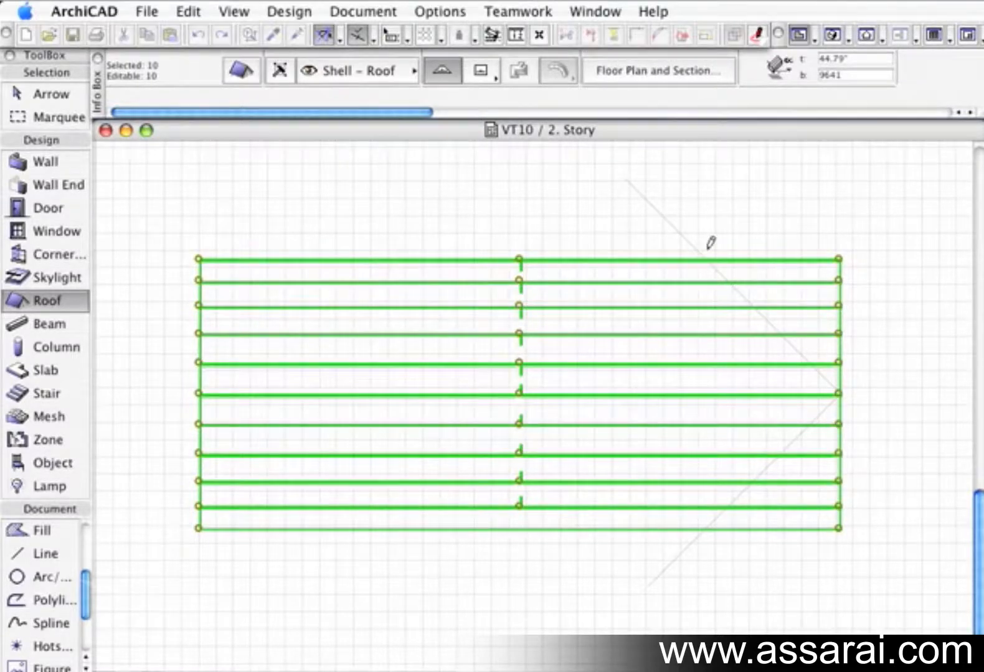
{"action": "mouse_move", "coordinate": [627, 174]}
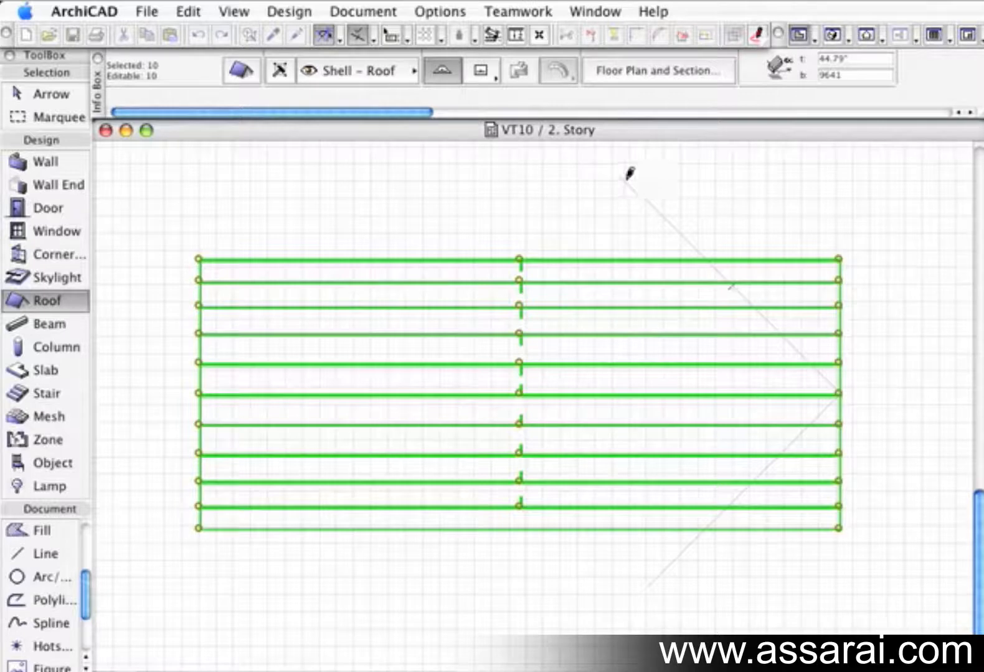
Draw the split line along the diagonal guide to point the vault's end.
{"action": "left_click_drag", "start_coordinate": [628, 179], "coordinate": [864, 411]}
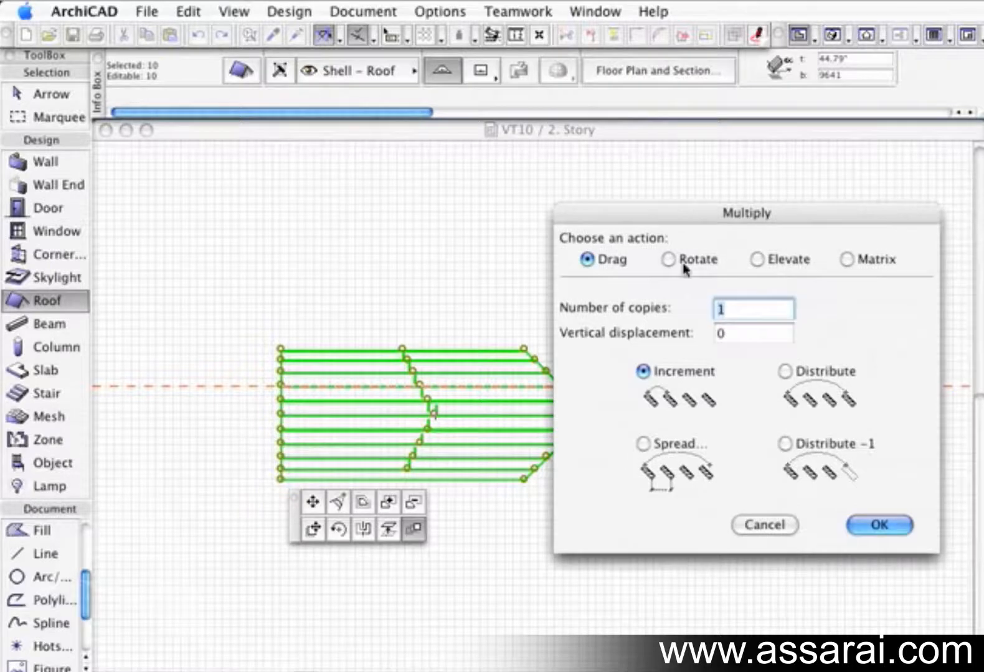
Set the Multiply dialog to Rotate with 3 copies of the vault arm.
{"action": "left_click", "coordinate": [668, 259]}
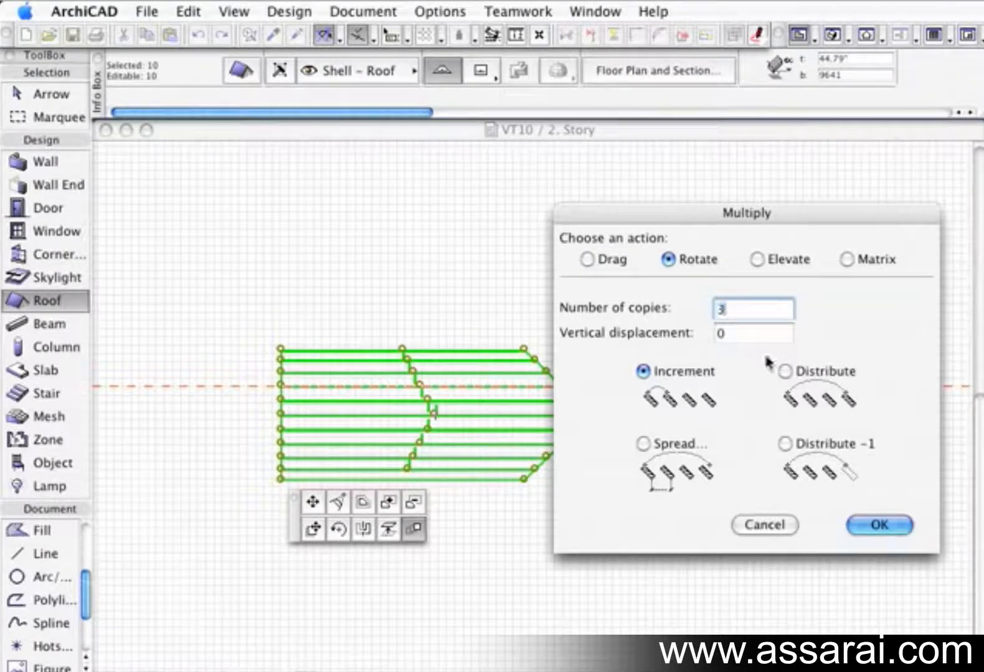
{"action": "left_click", "coordinate": [877, 525]}
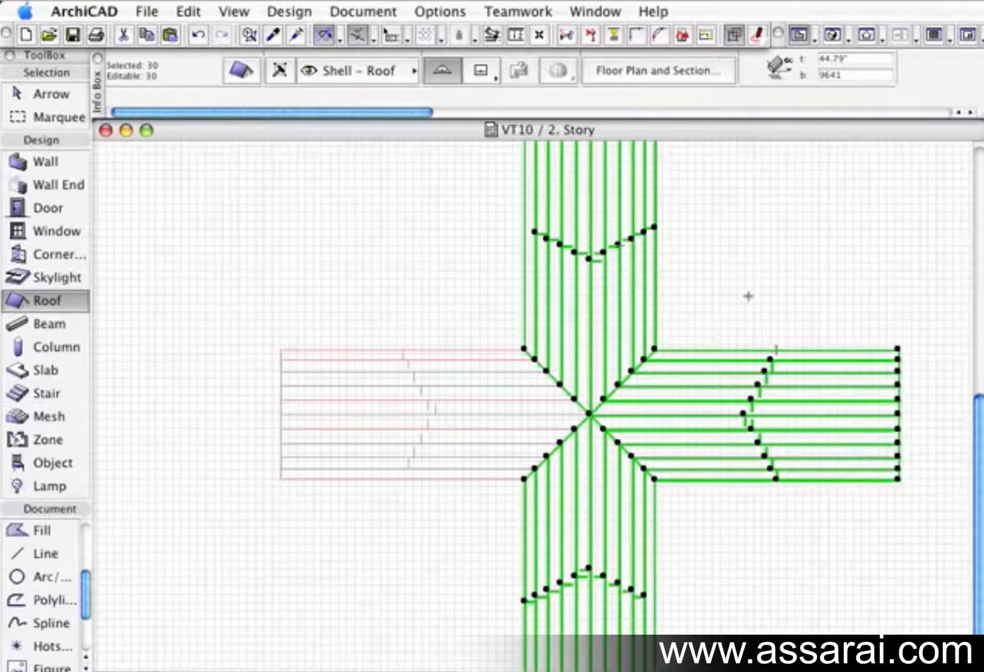
{"action": "mouse_move", "coordinate": [768, 284]}
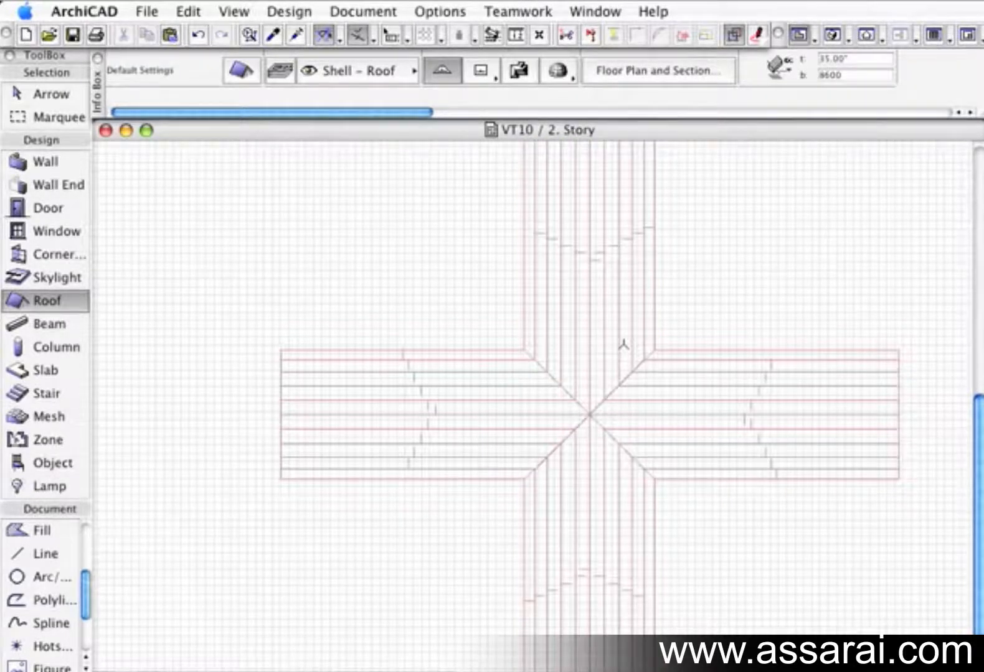
Show the cross-shaped vault roof in the 3D window and orbit to another side.
{"action": "left_click", "coordinate": [833, 34]}
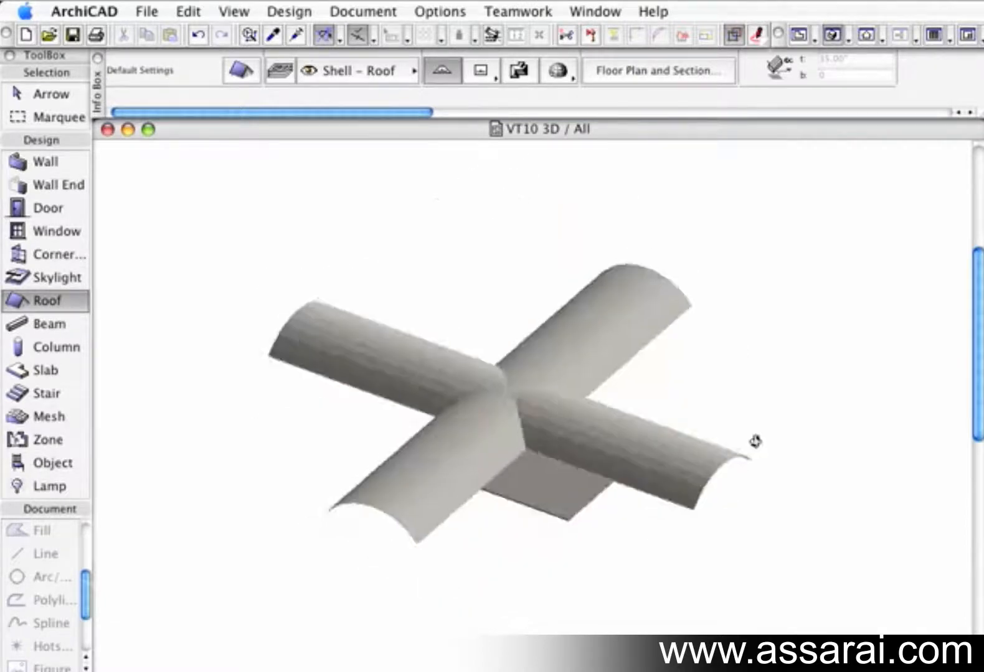
{"action": "left_click_drag", "start_coordinate": [756, 440], "coordinate": [538, 523]}
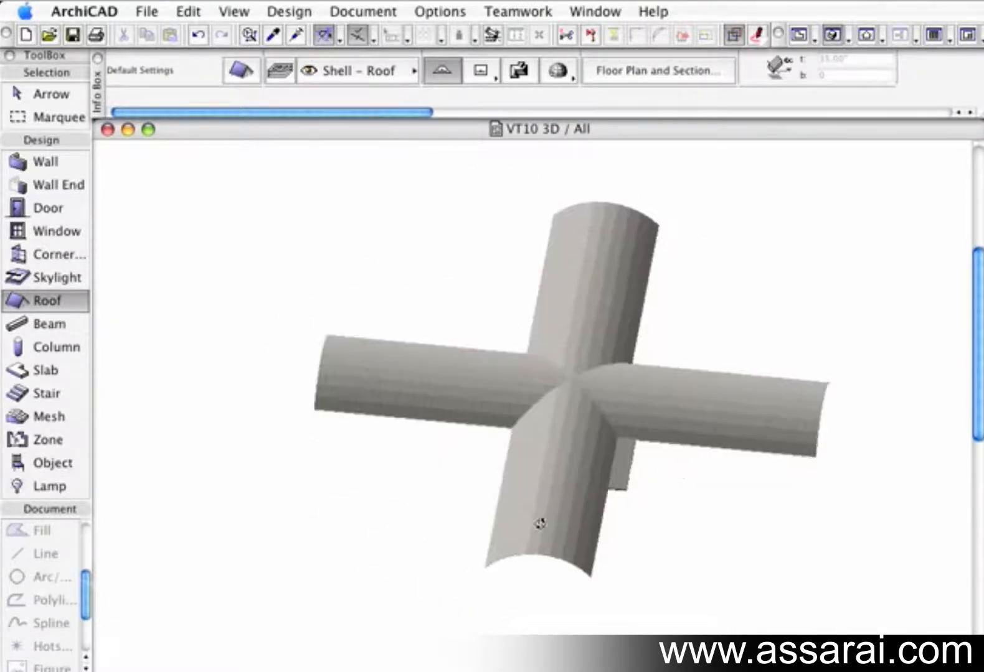